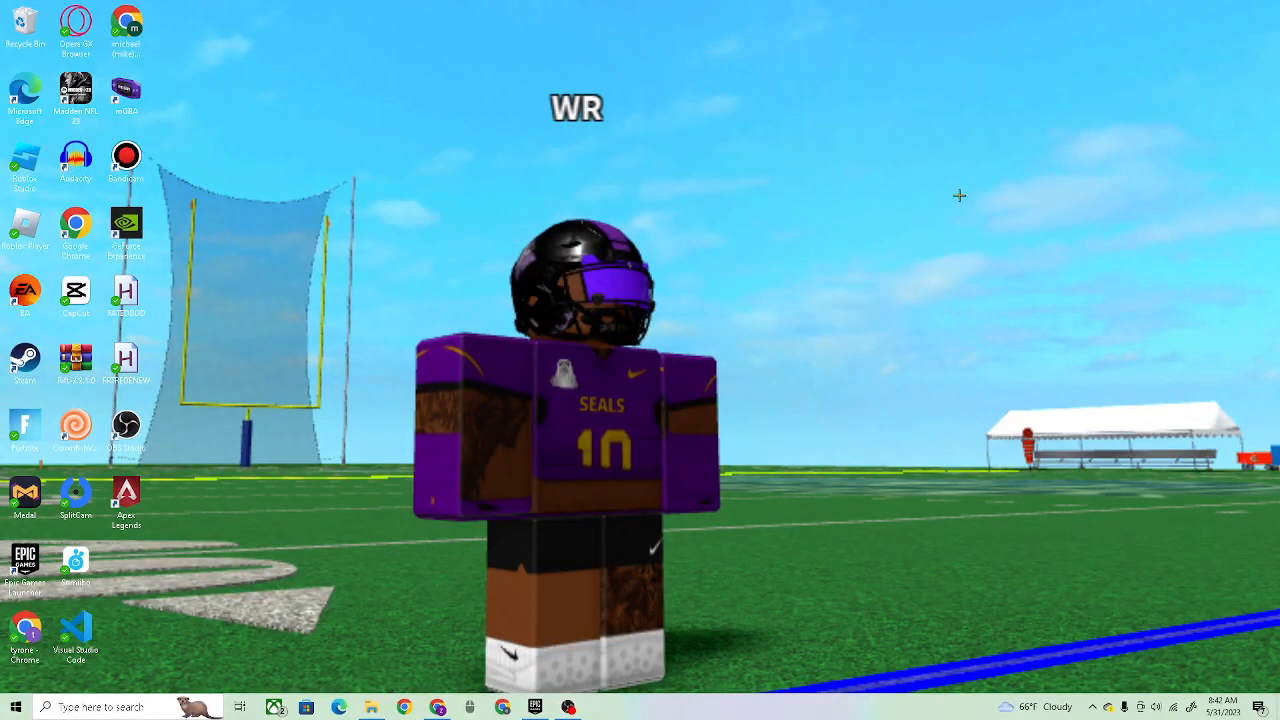
mouse_move(428, 368)
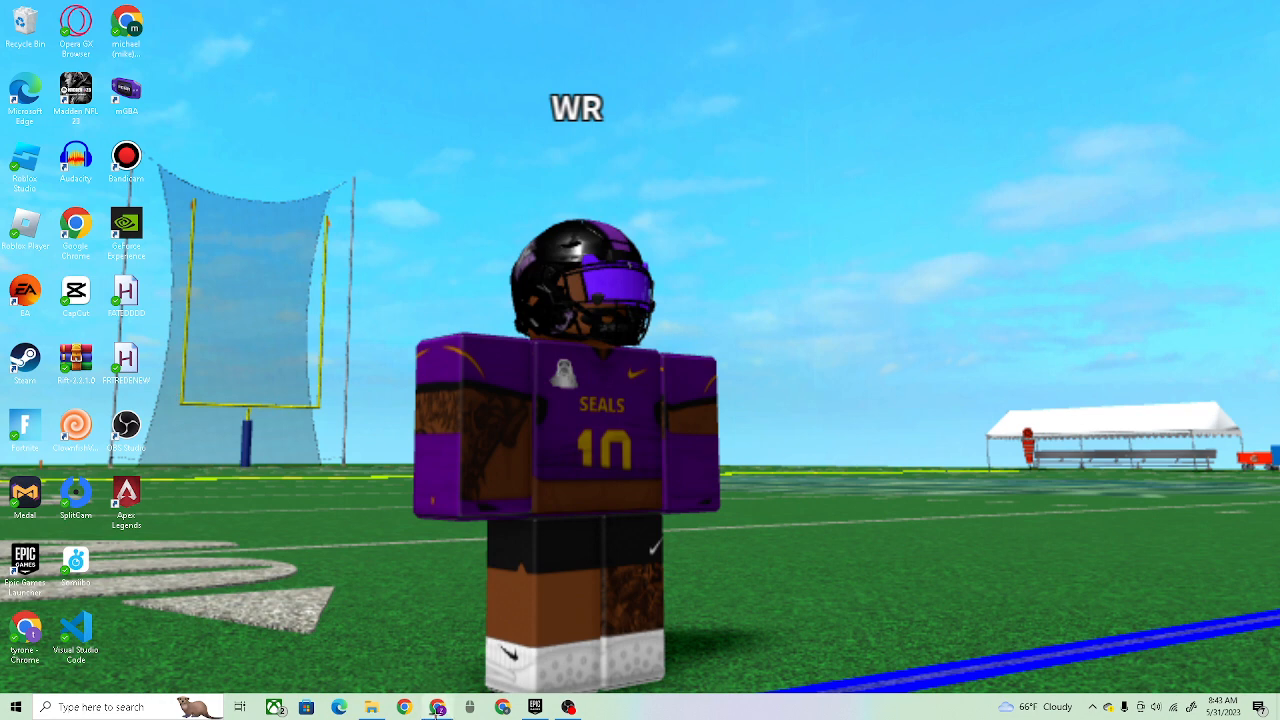
mouse_move(372, 706)
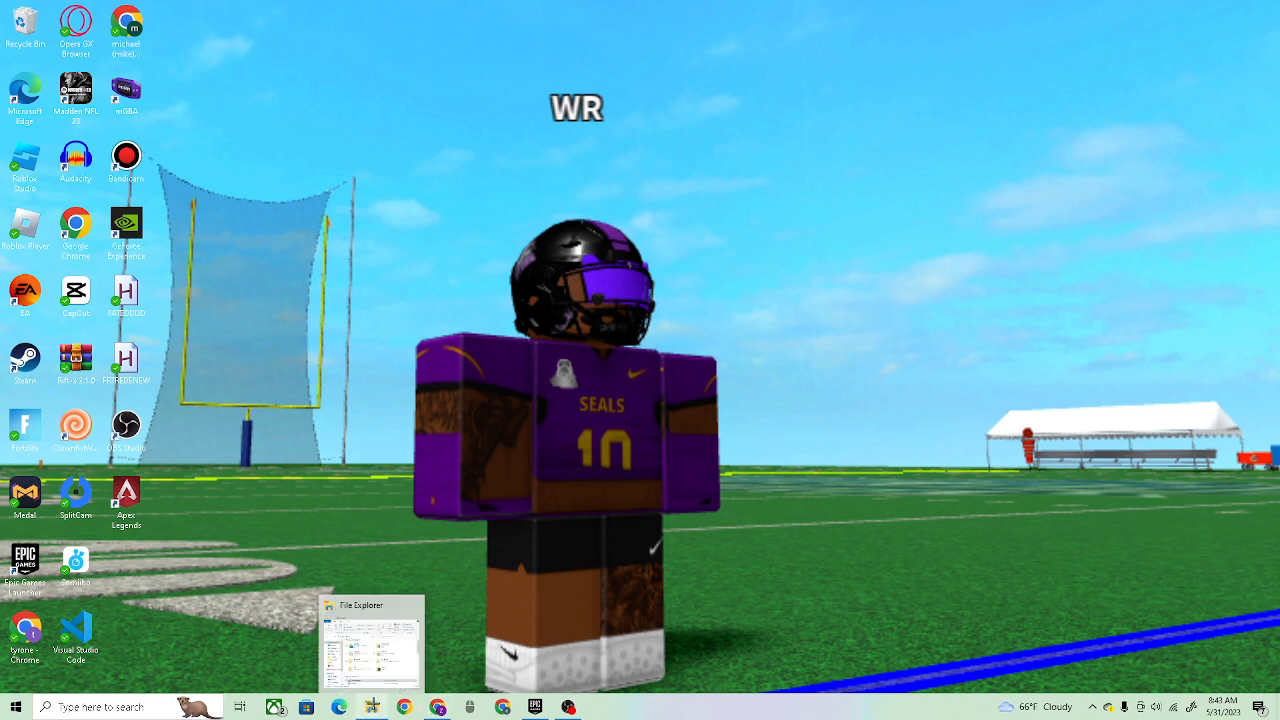
Start a blank Notepad document and paste the AutoHotkey script into it.
click(372, 644)
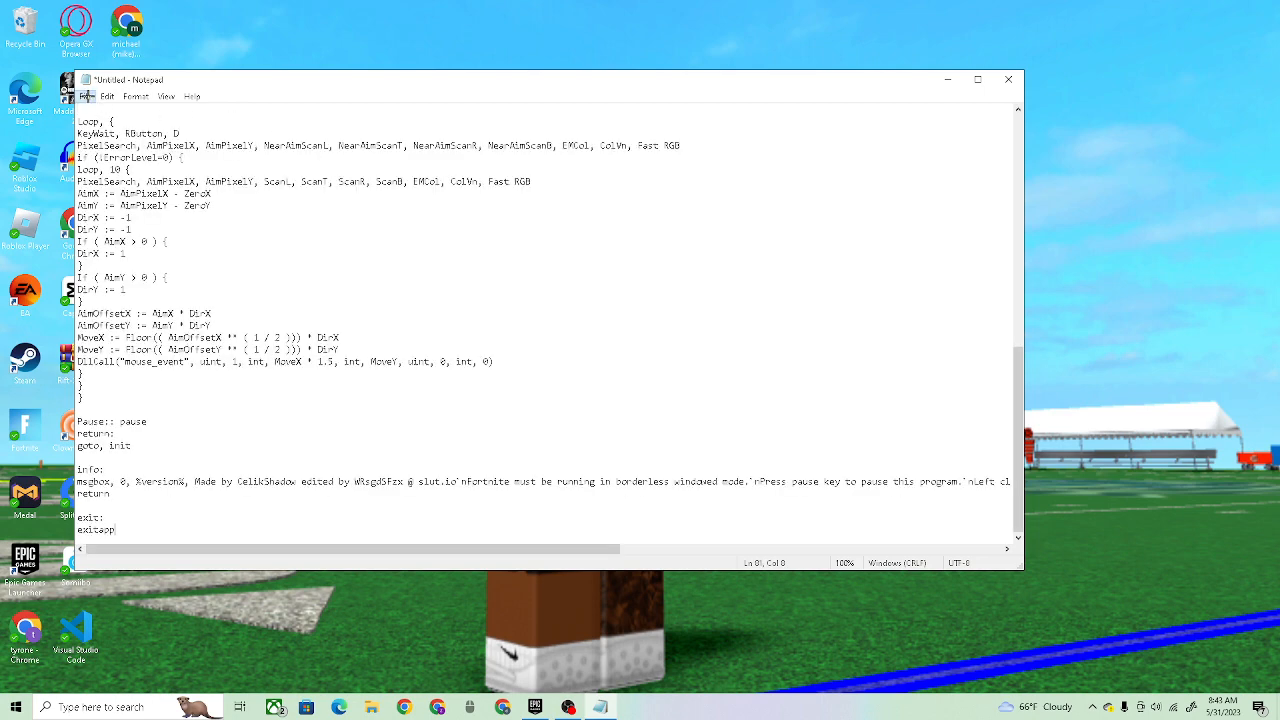
Save the script into Downloads under a name beginning 'MM' with the .ahk extension.
click(108, 112)
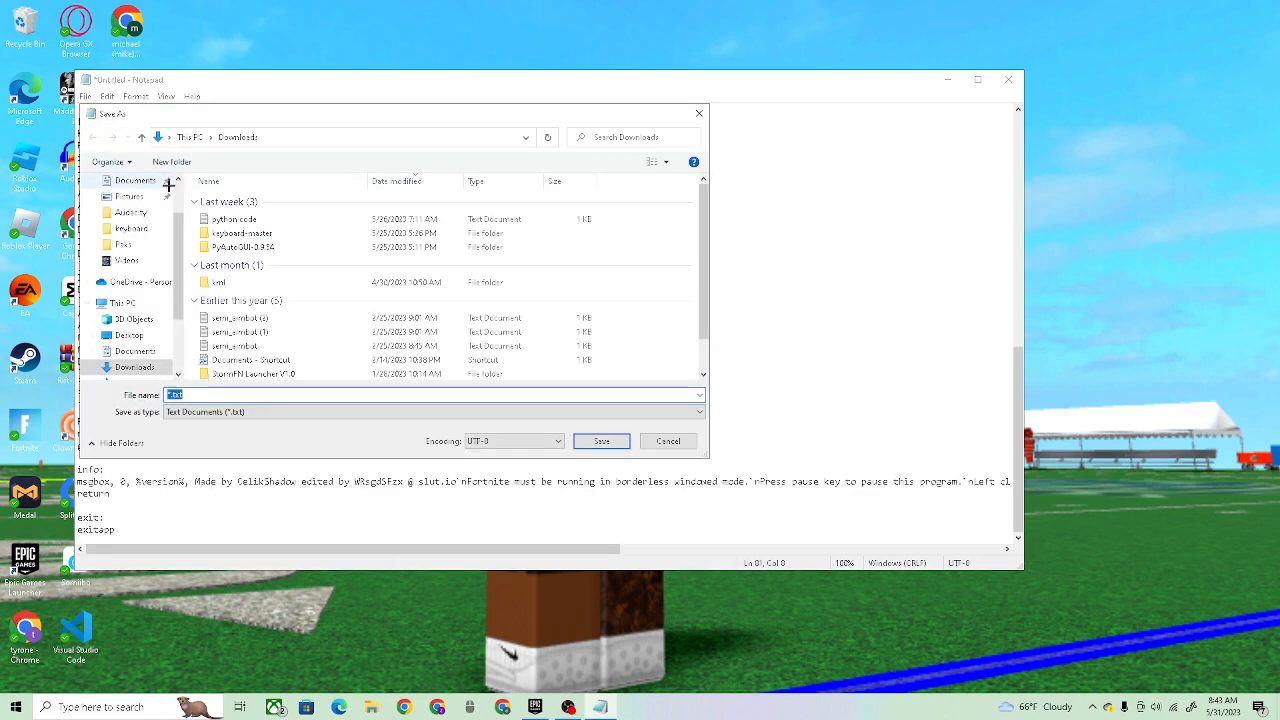
click(280, 374)
text(Aim)
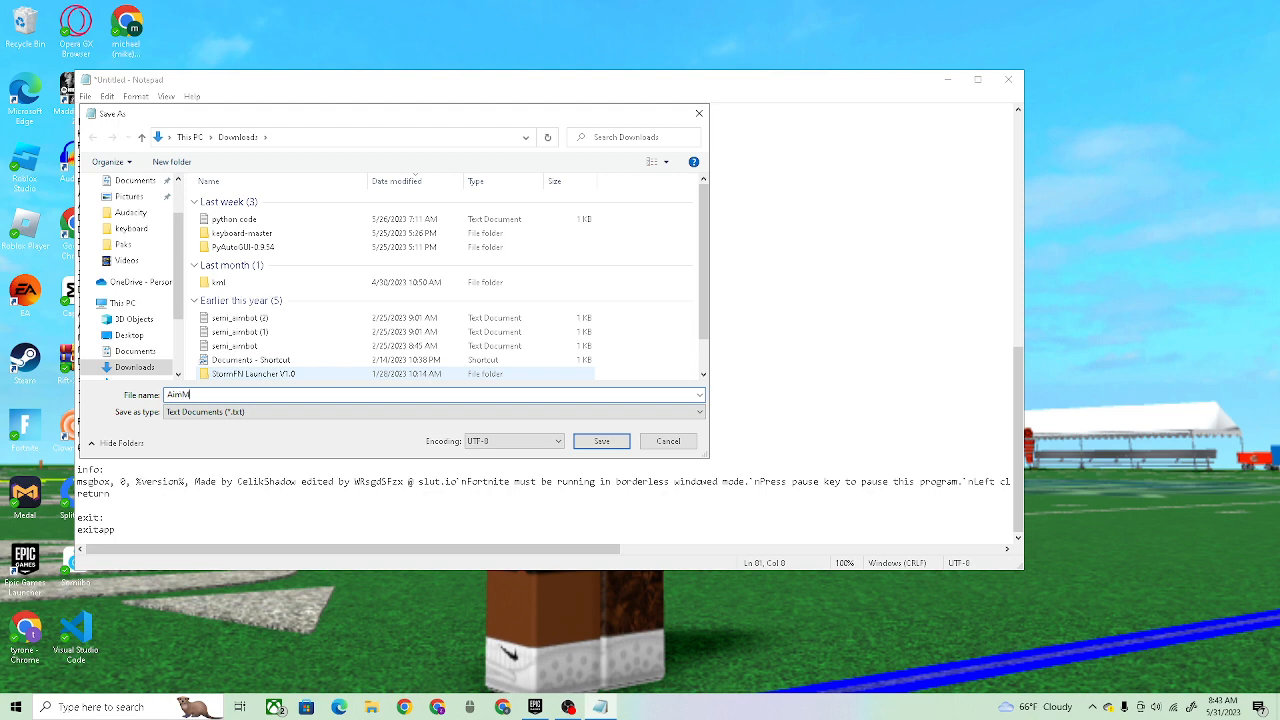
text(MM.ahk)
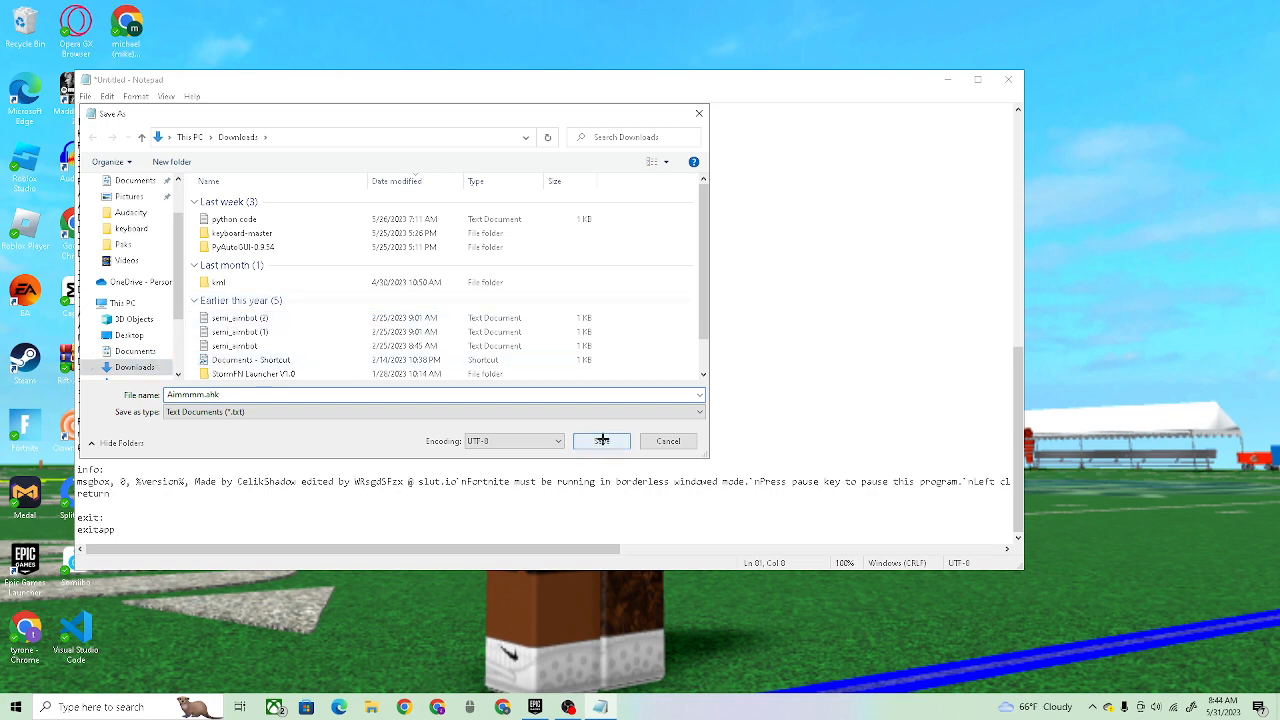
click(602, 442)
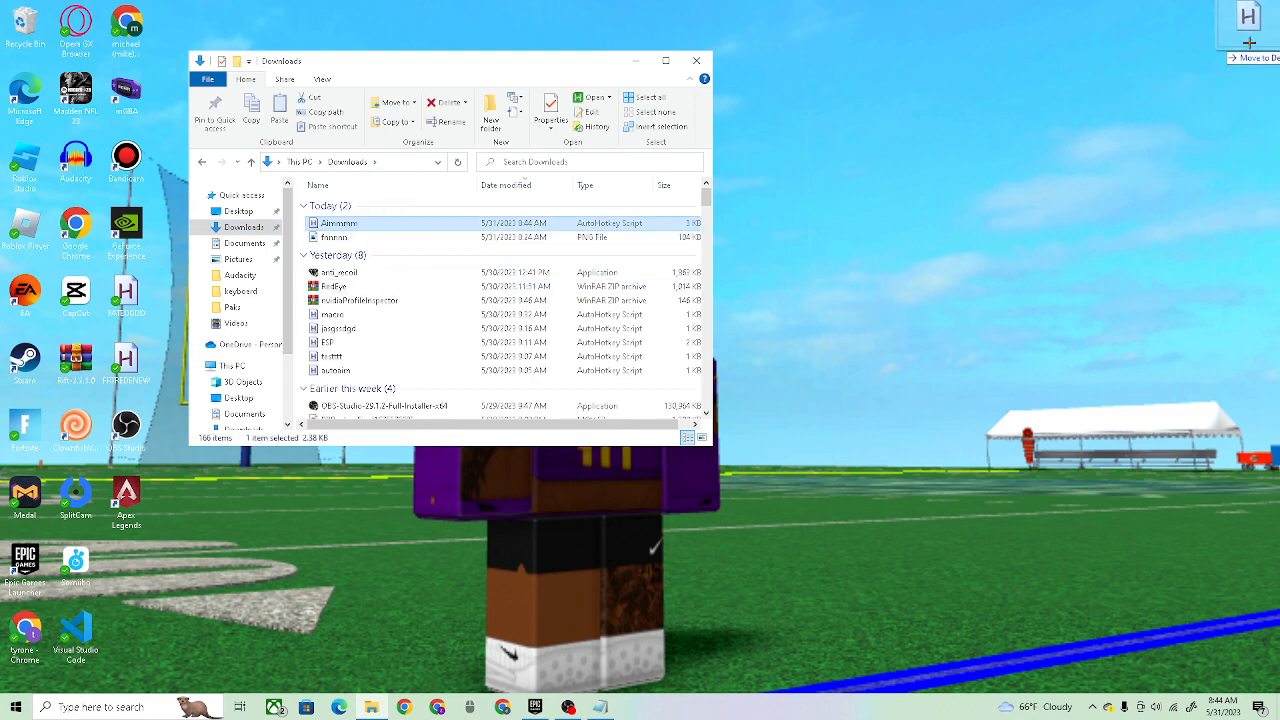
Close the Downloads window after moving the .ahk script to the desktop.
click(696, 60)
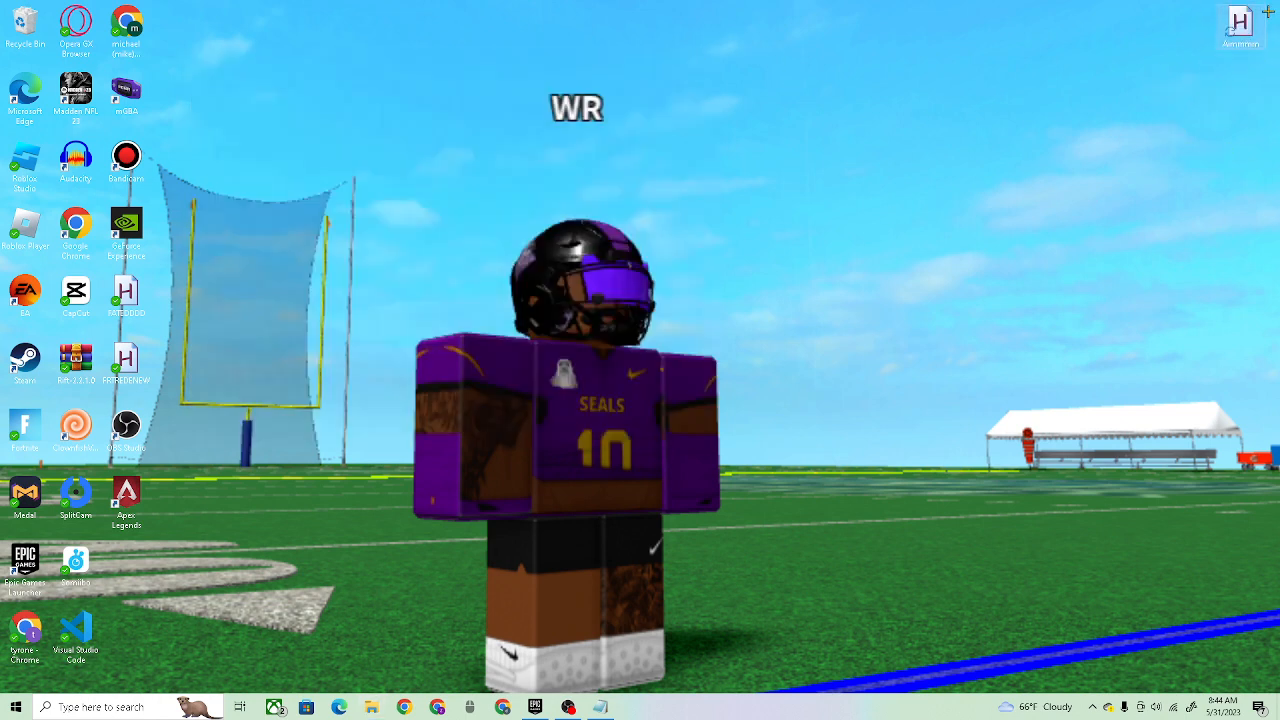